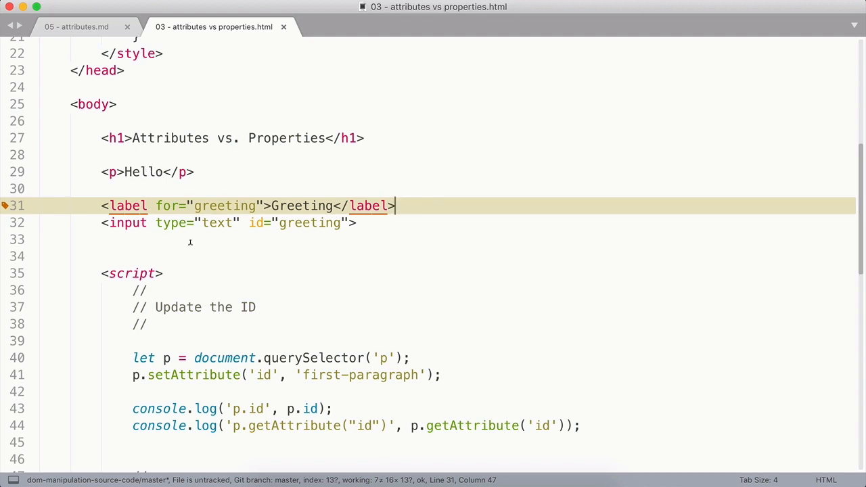
mouse_move(350, 360)
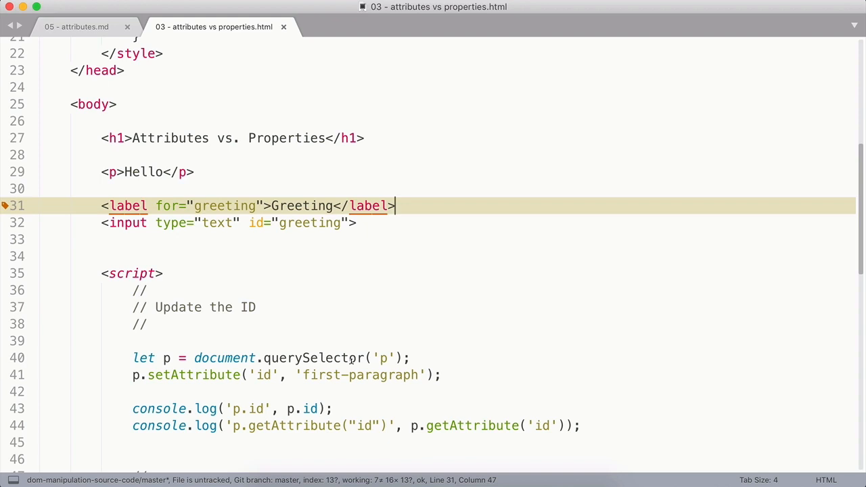
mouse_move(196, 312)
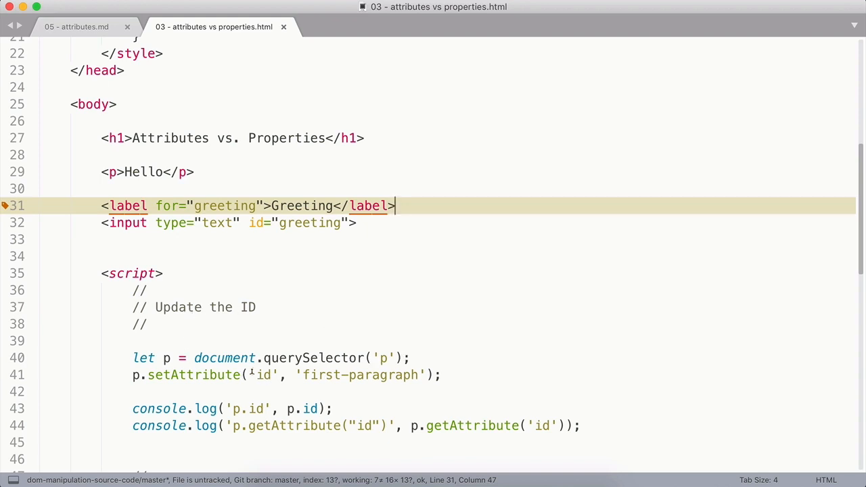
mouse_move(304, 382)
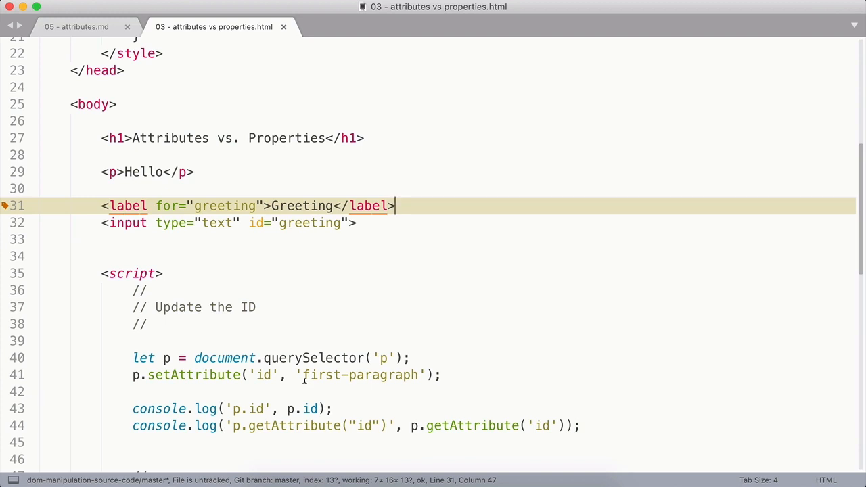
mouse_move(301, 381)
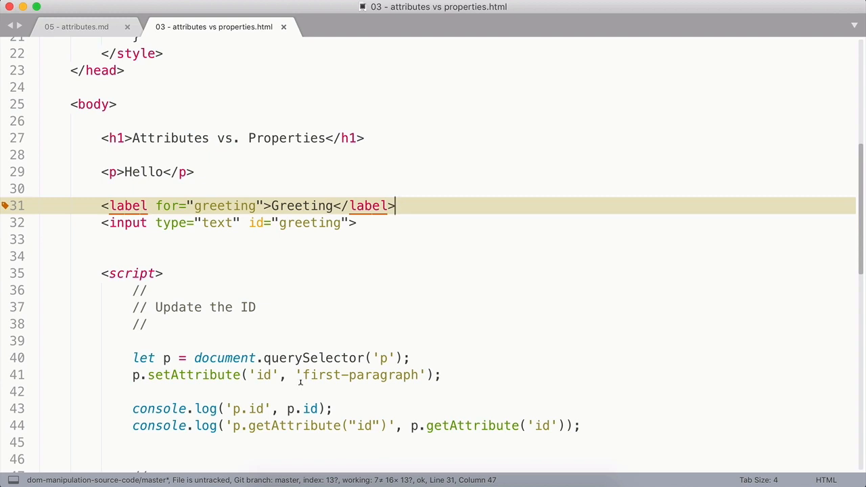
mouse_move(288, 416)
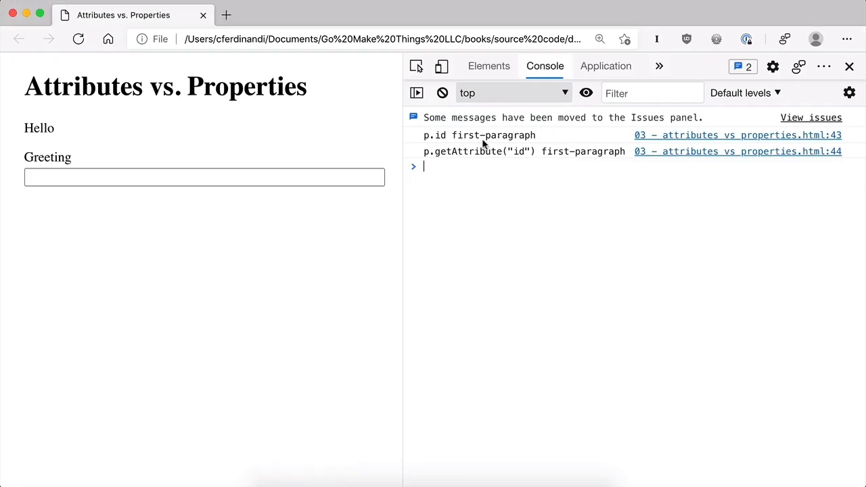
mouse_move(558, 163)
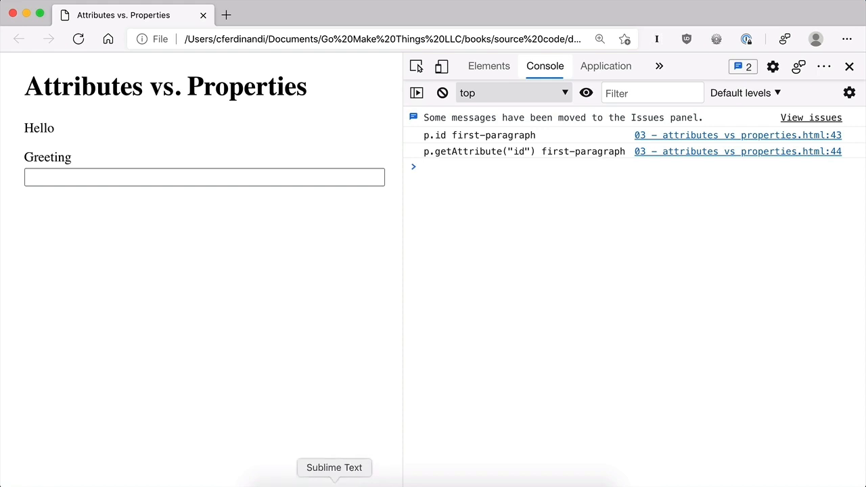
Step: Return to the code editor and scroll down through the demo page's code
left_click(335, 468)
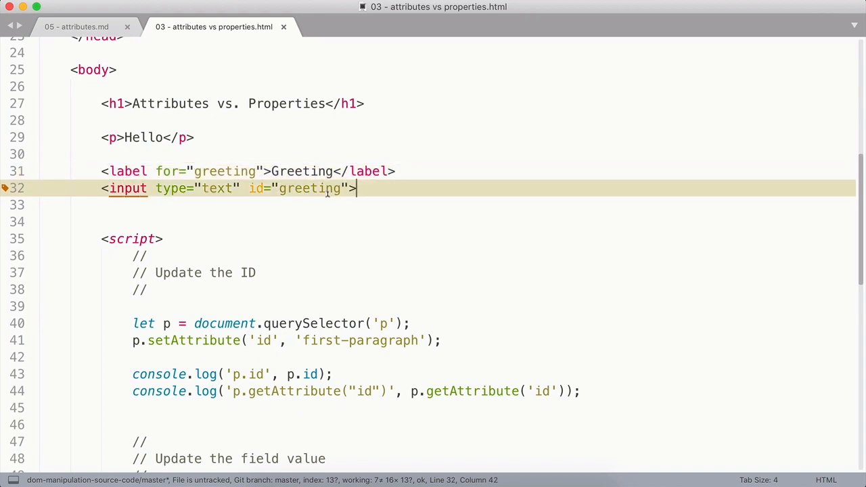
scroll("down", 3)
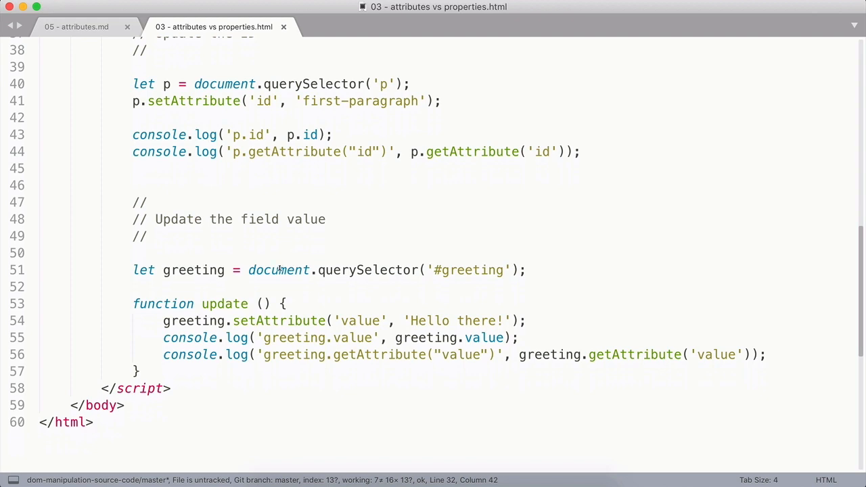
mouse_move(481, 256)
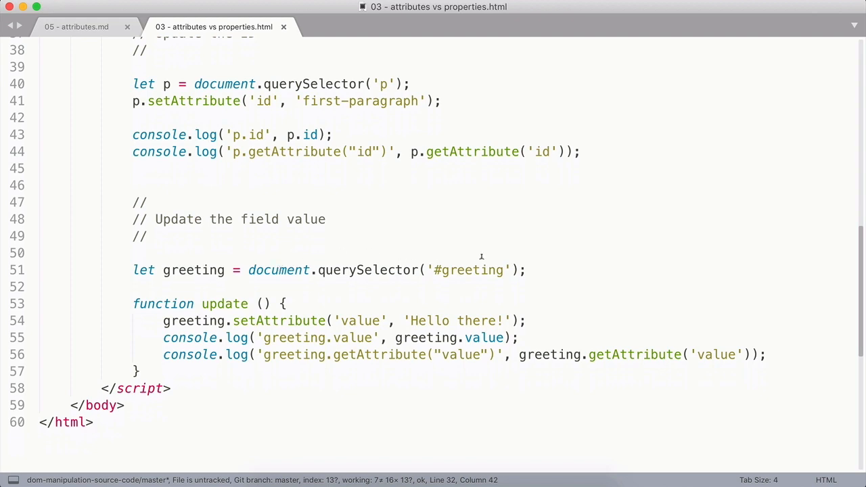
mouse_move(246, 309)
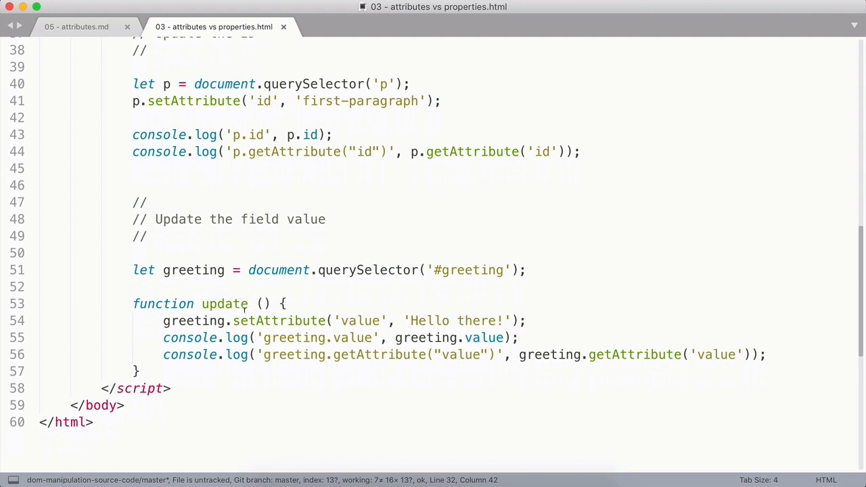
mouse_move(169, 324)
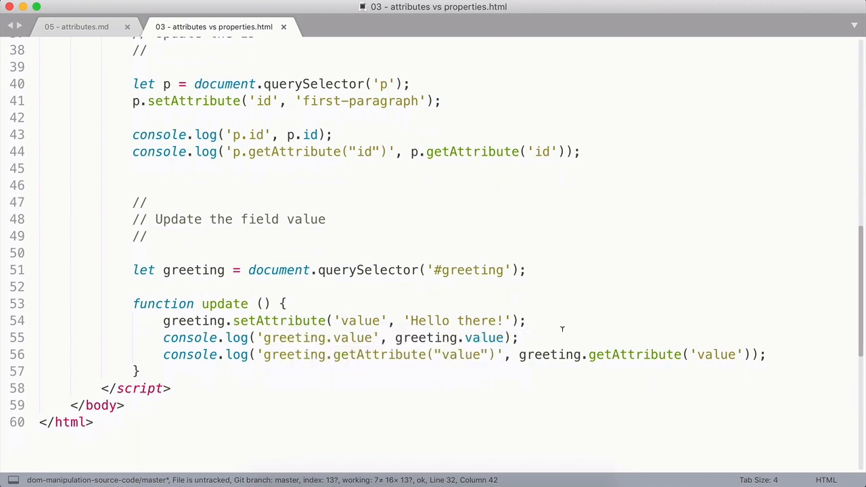
mouse_move(392, 338)
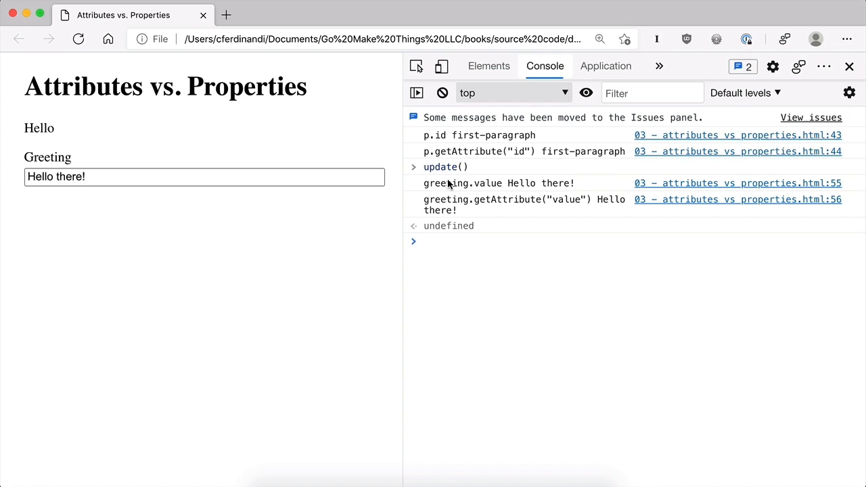
mouse_move(501, 199)
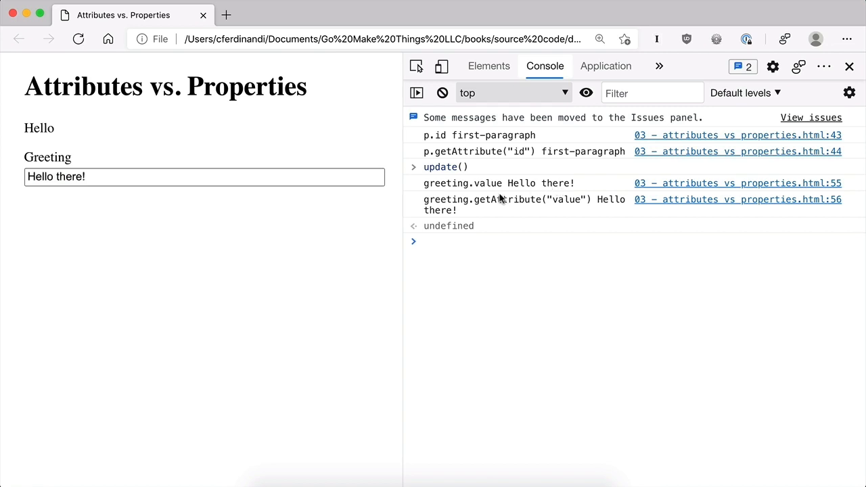
mouse_move(598, 209)
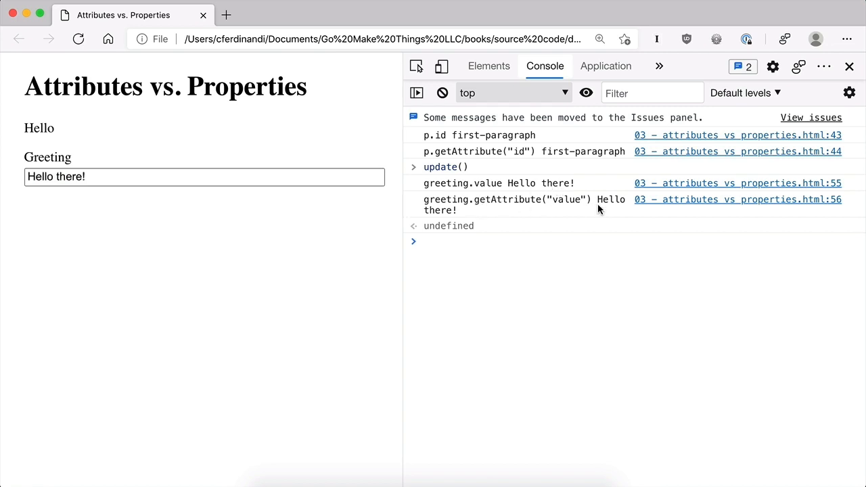
mouse_move(452, 287)
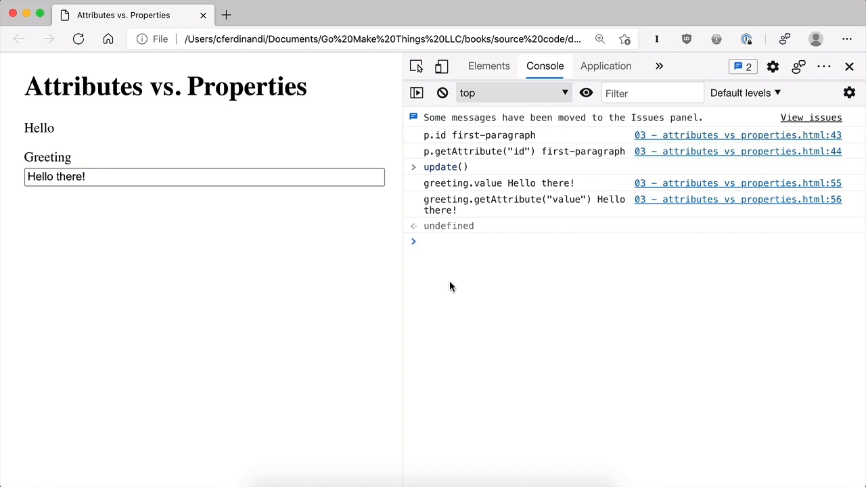
mouse_move(435, 308)
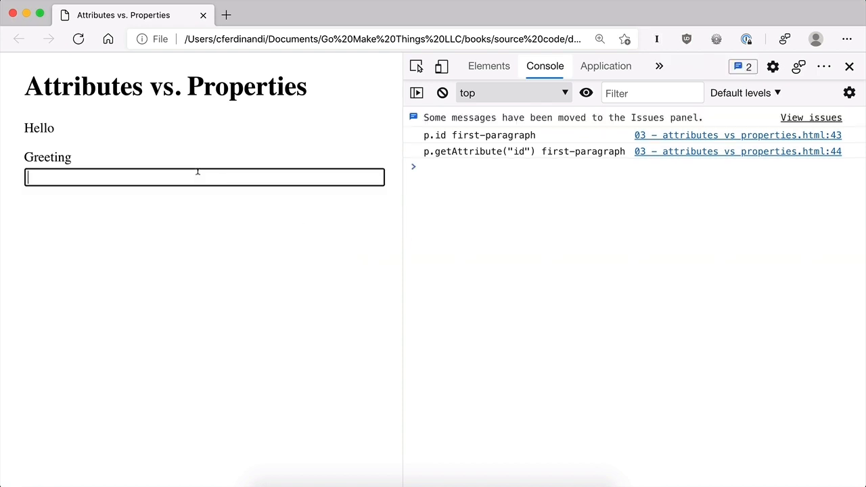
Step: Type 'Hey there neighbor' into the Greeting field and run update() to log its value
type("Hey there neight")
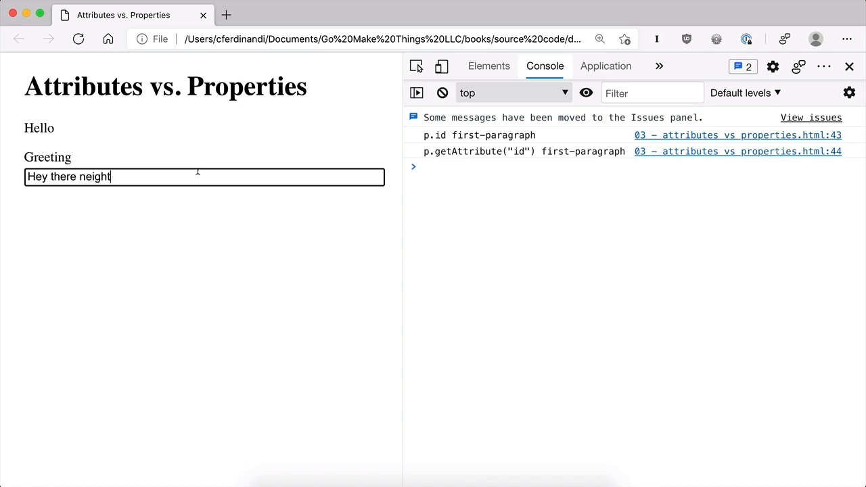
type("bor")
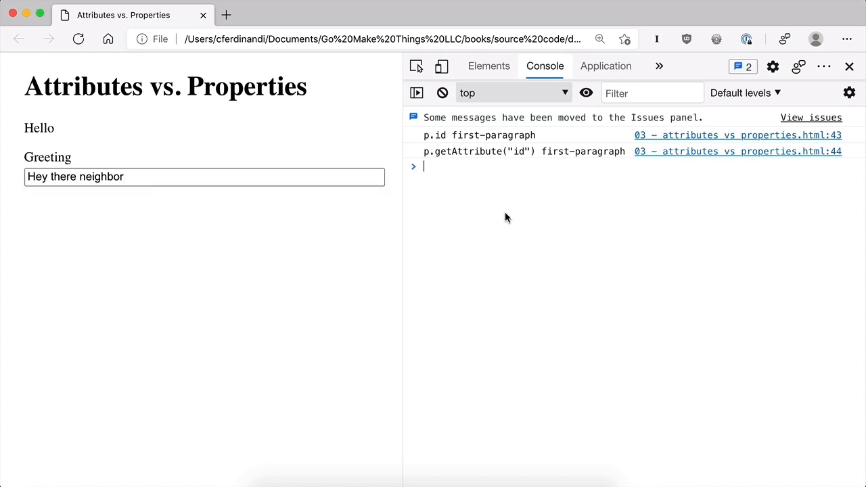
type("update()")
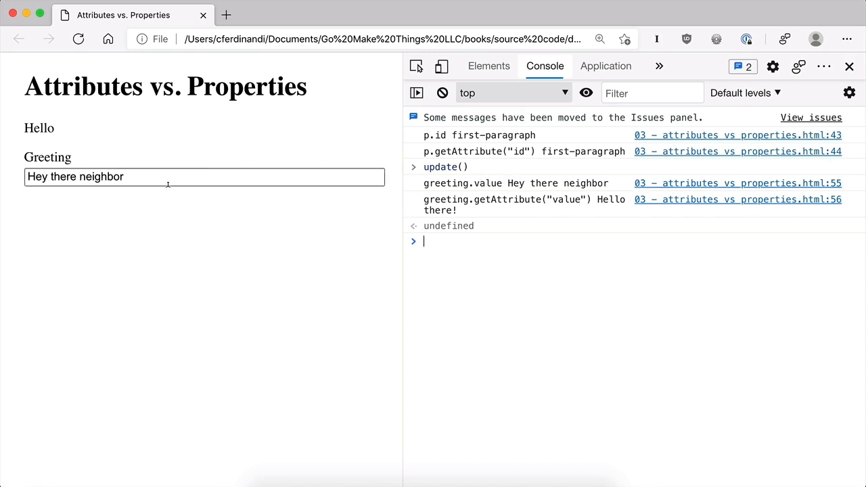
mouse_move(541, 194)
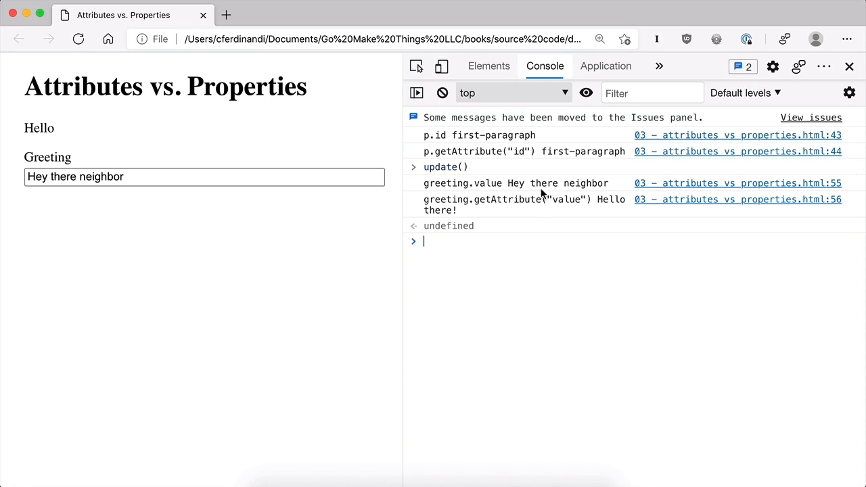
mouse_move(605, 302)
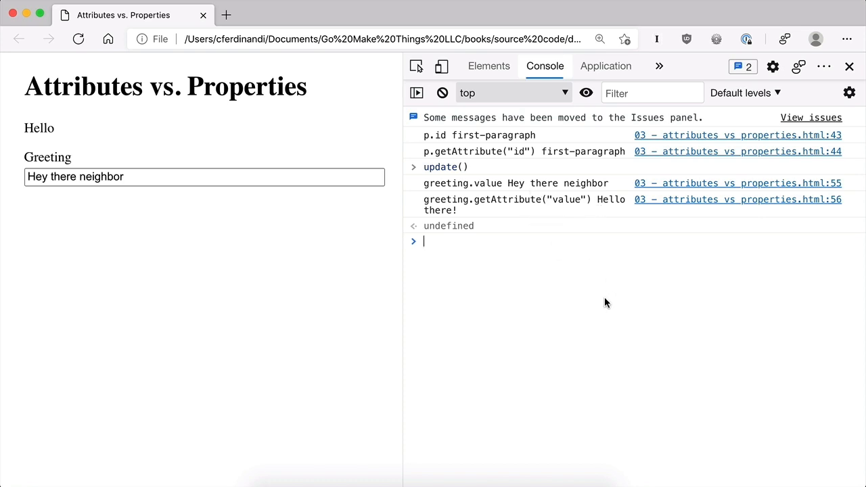
type("grea")
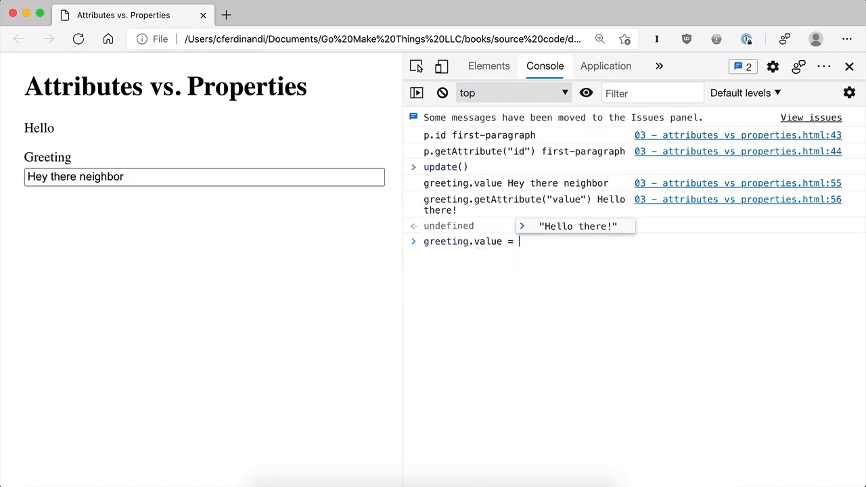
Step: Run greeting.value = 'Hello there!' in the console to reset the field
type("Hello")
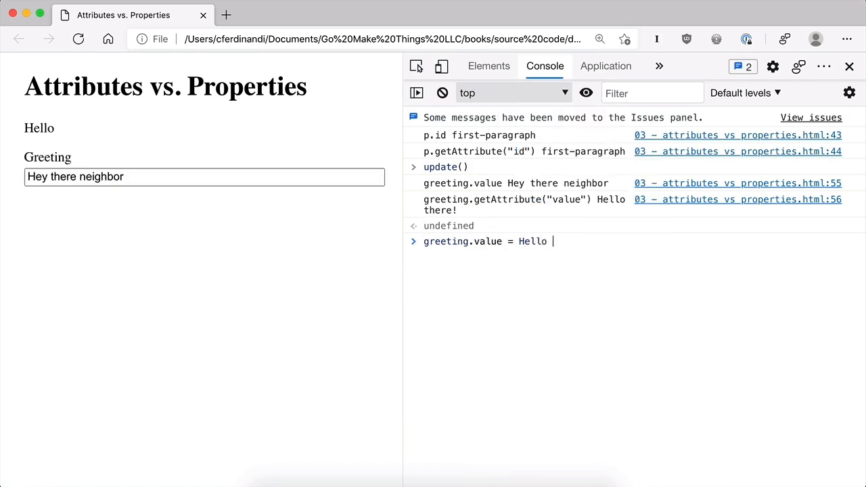
type("'")
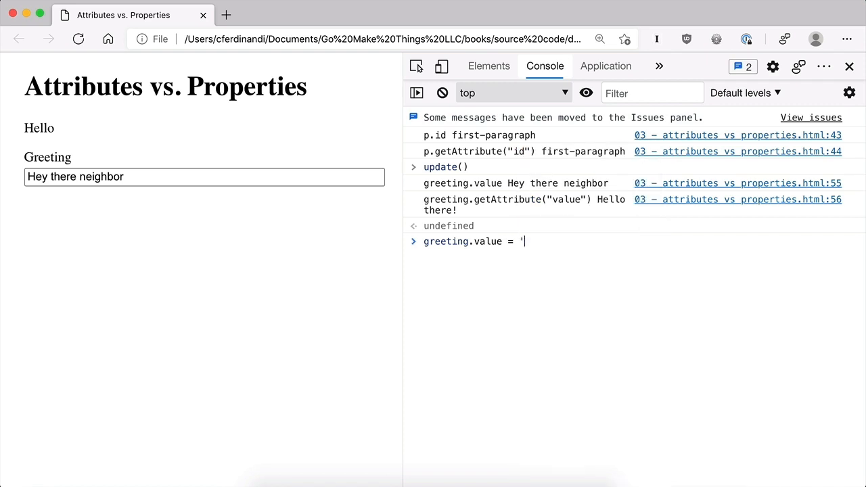
type("Hello there!")
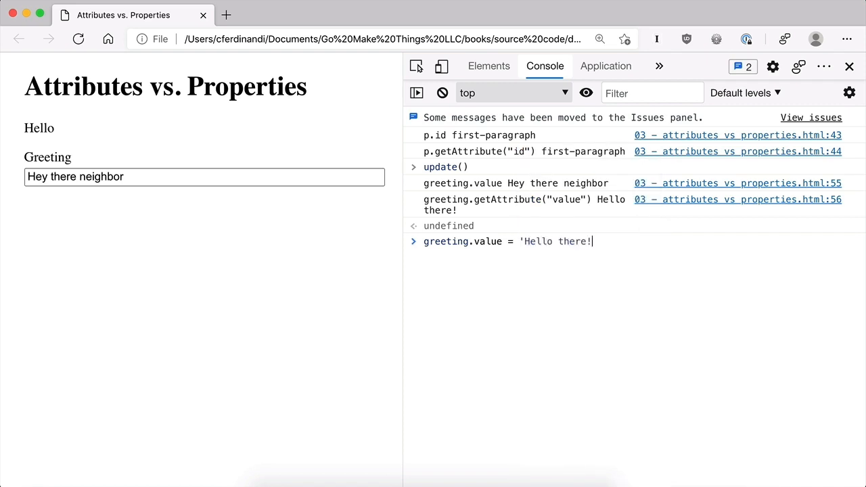
key("Return")
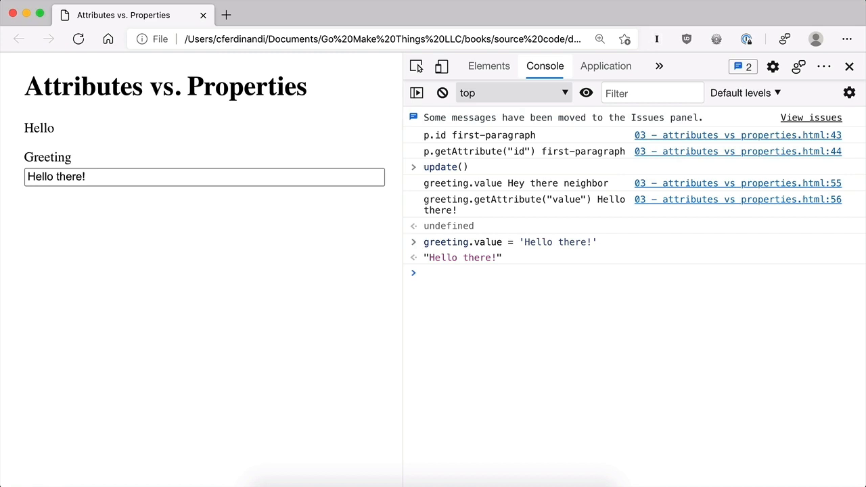
mouse_move(542, 189)
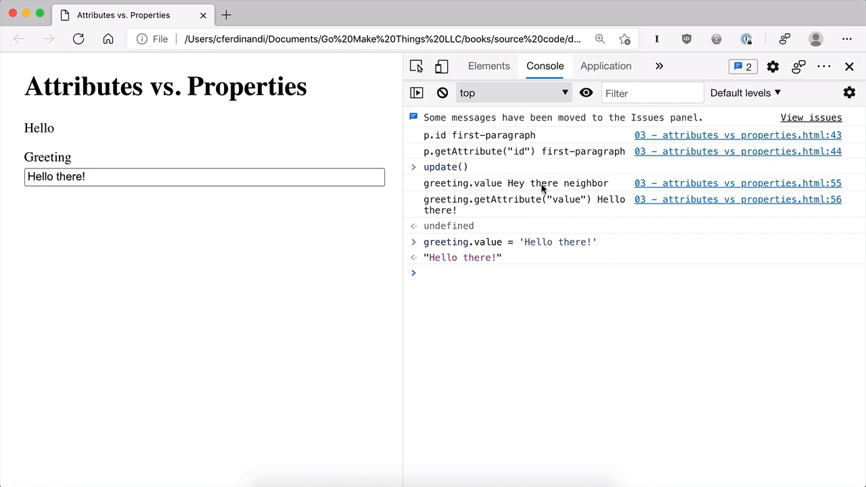
mouse_move(573, 188)
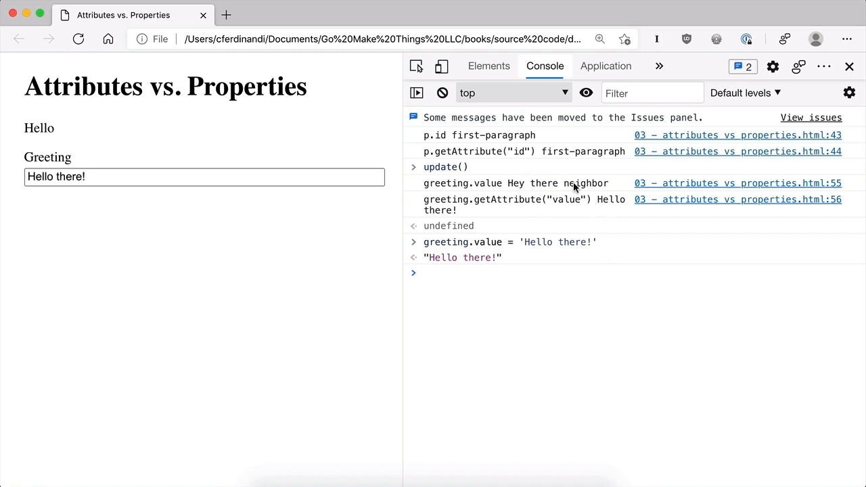
Step: Evaluate greeting.value to confirm it returns "Hello there!"
type("greeting")
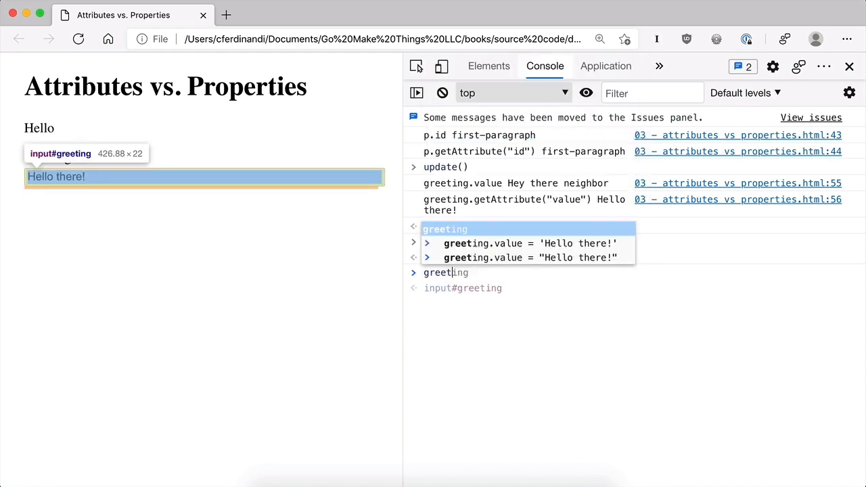
key("Return")
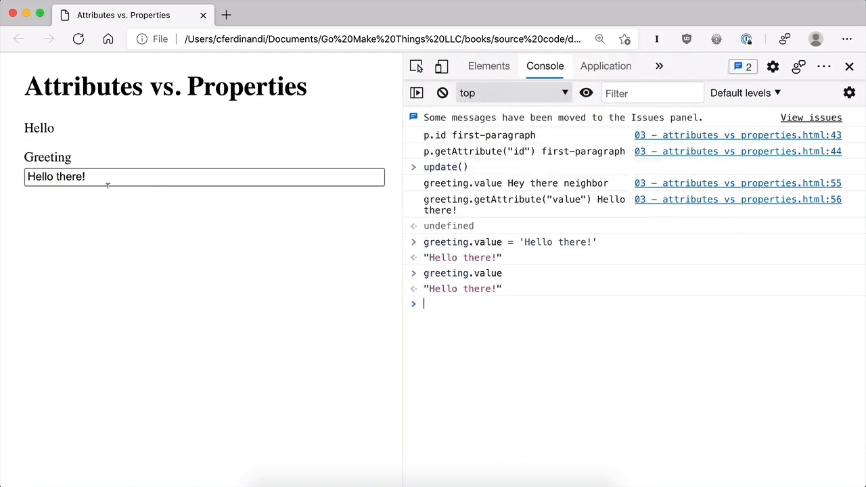
mouse_move(323, 291)
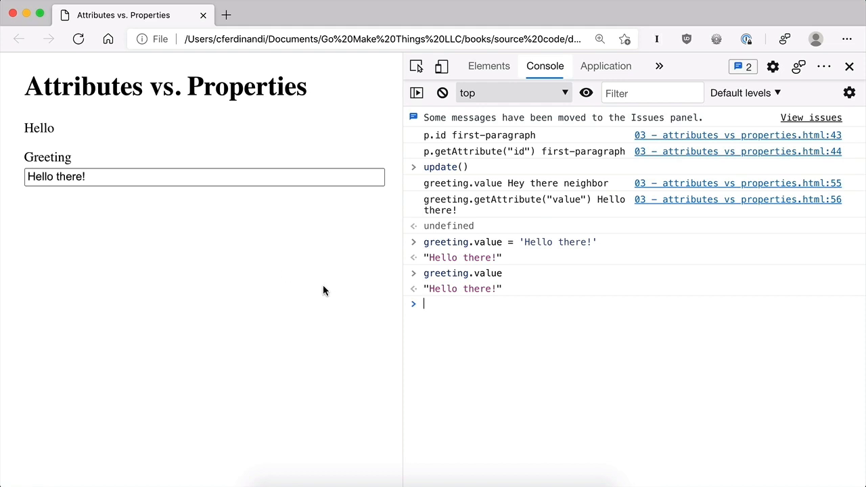
mouse_move(478, 331)
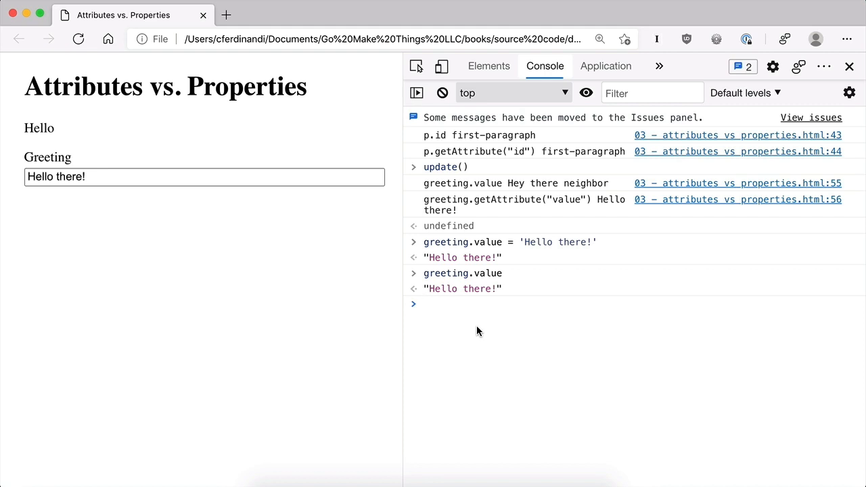
left_click(424, 304)
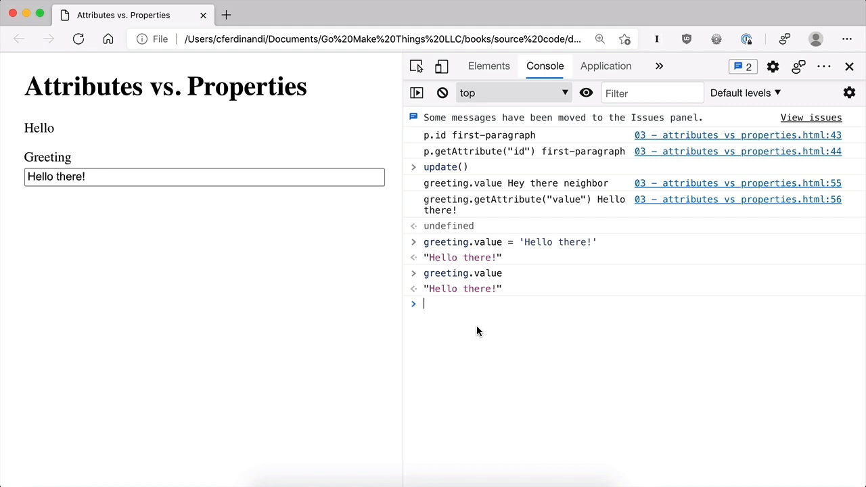